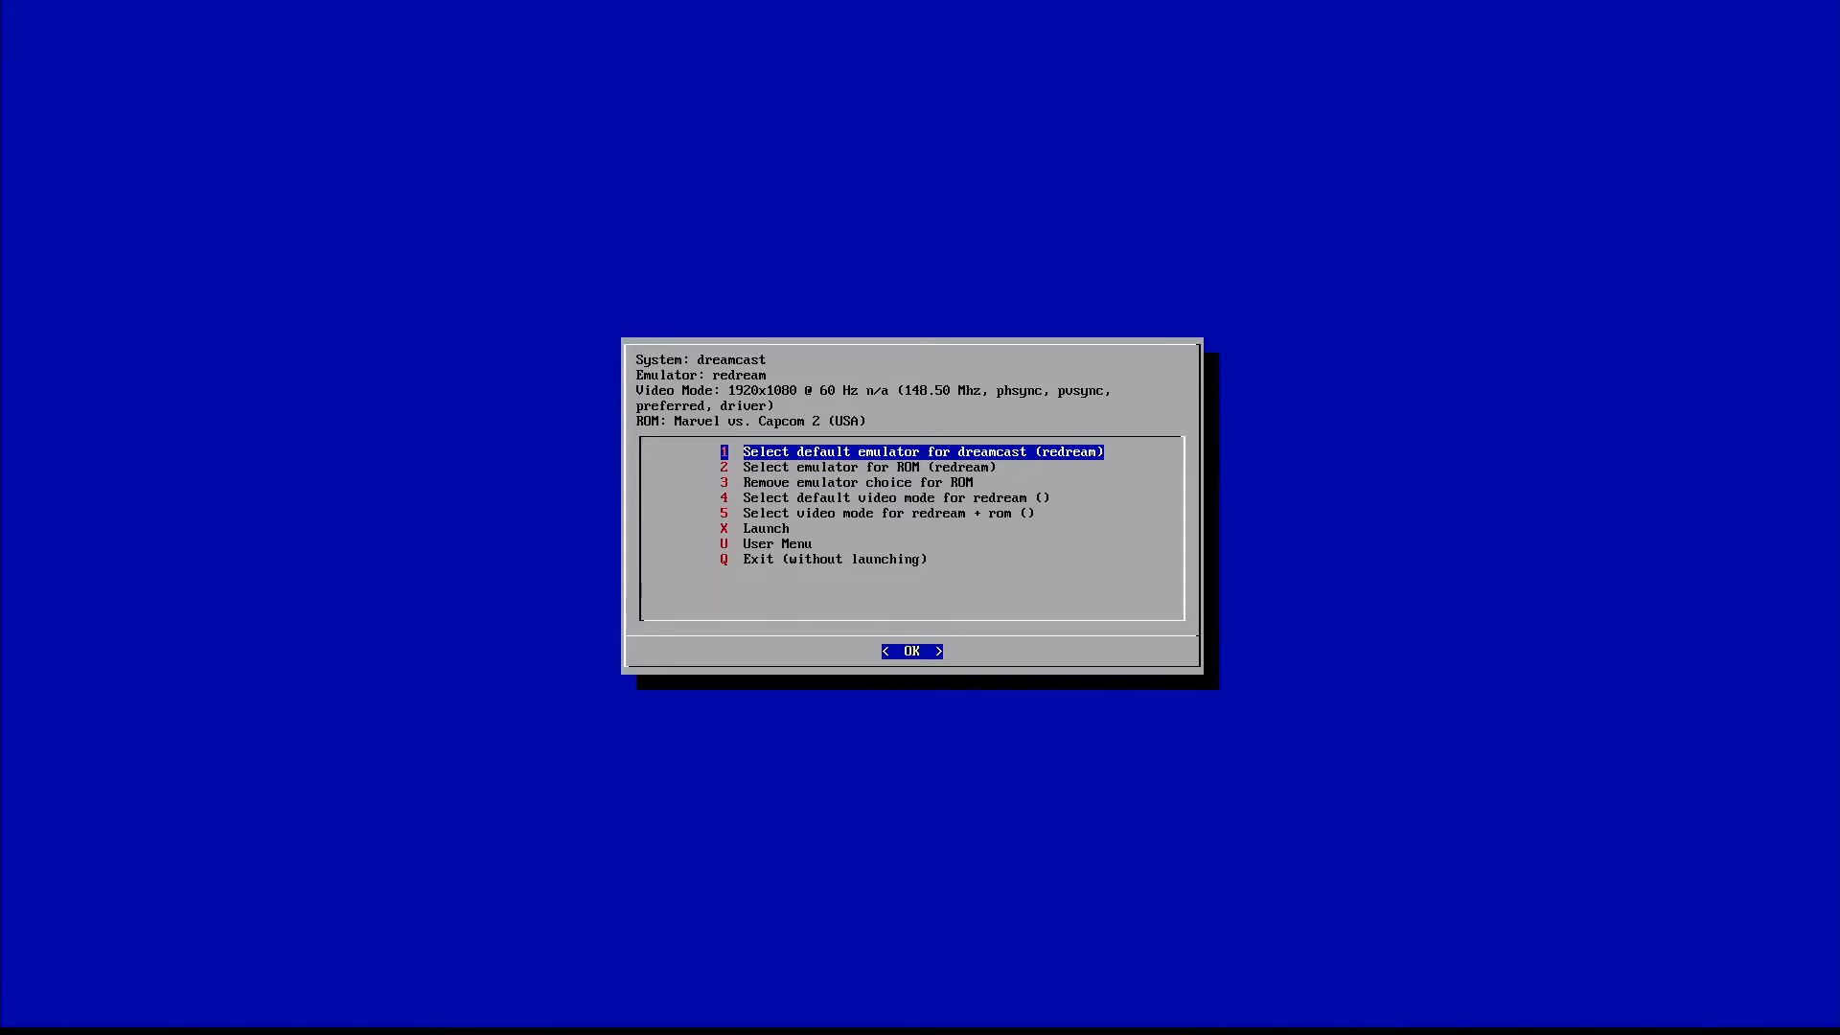
Step: Bring up the default Dreamcast emulator list showing lr-flycast, redream and reicast
key("Down")
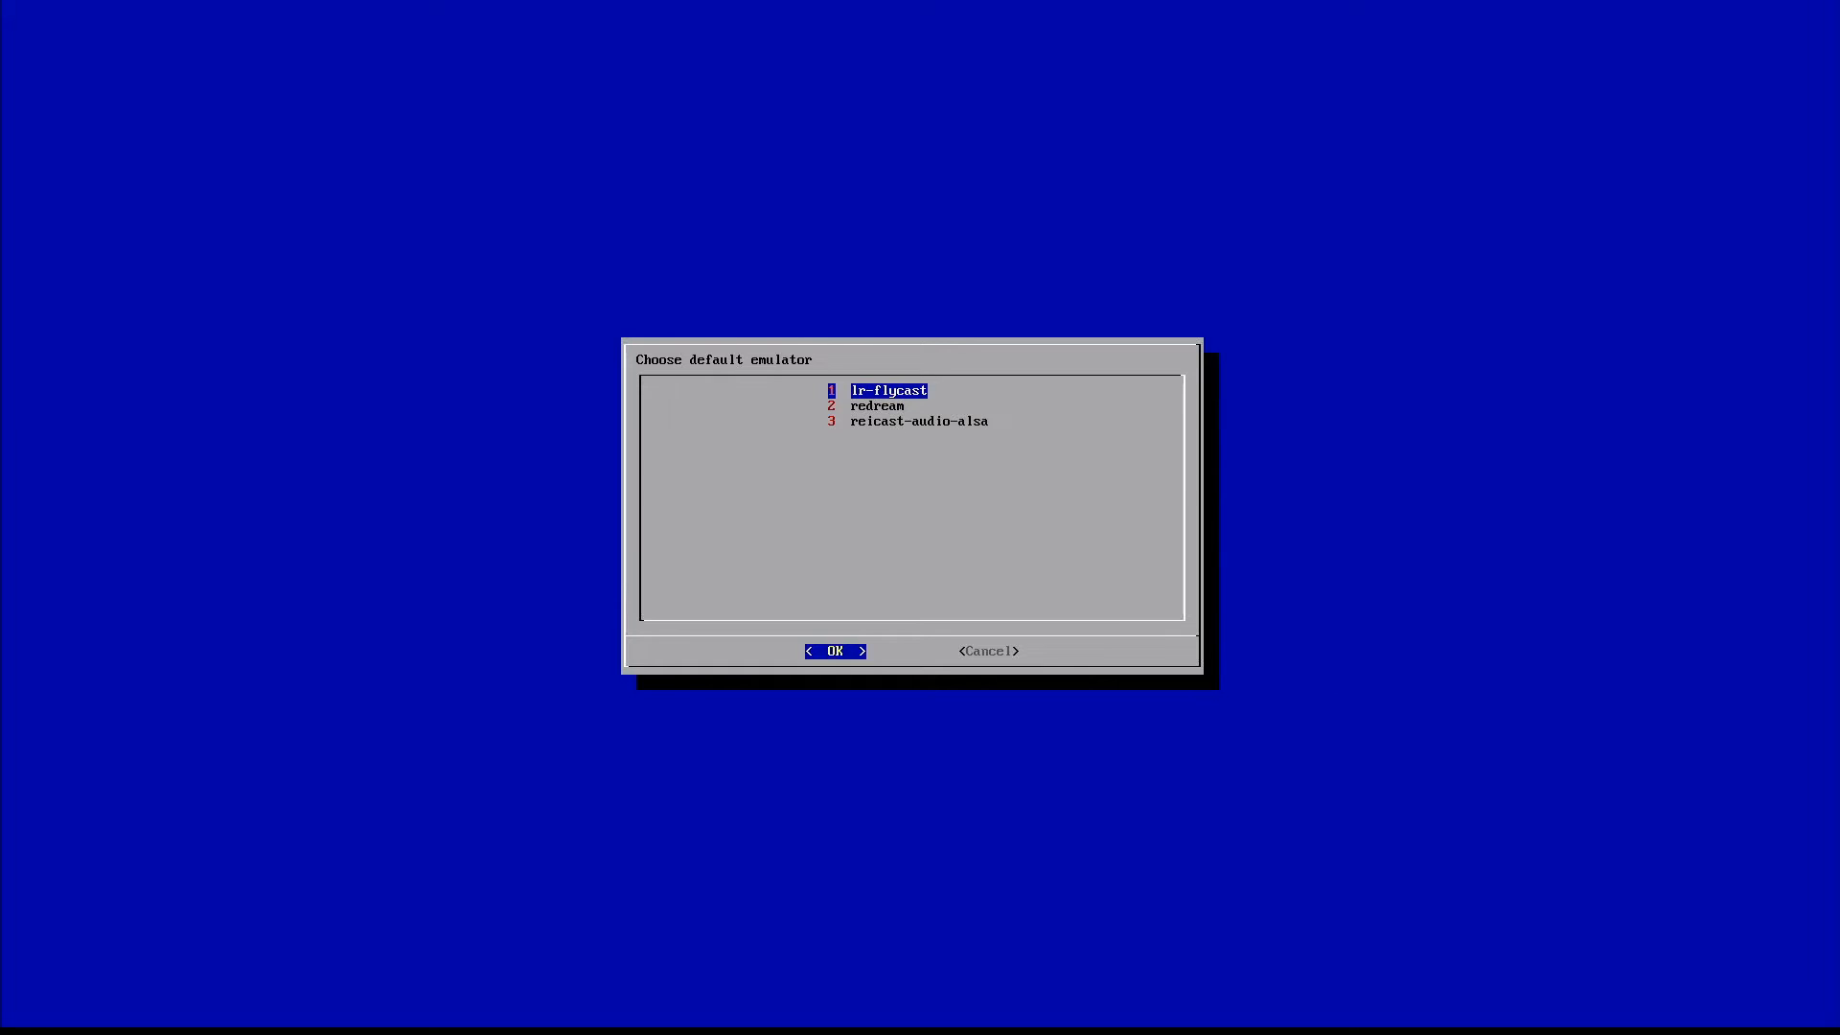
Step: Choose lr-flycast for Marvel vs. Capcom 2 and move to the per-ROM emulator setting
left_click(833, 652)
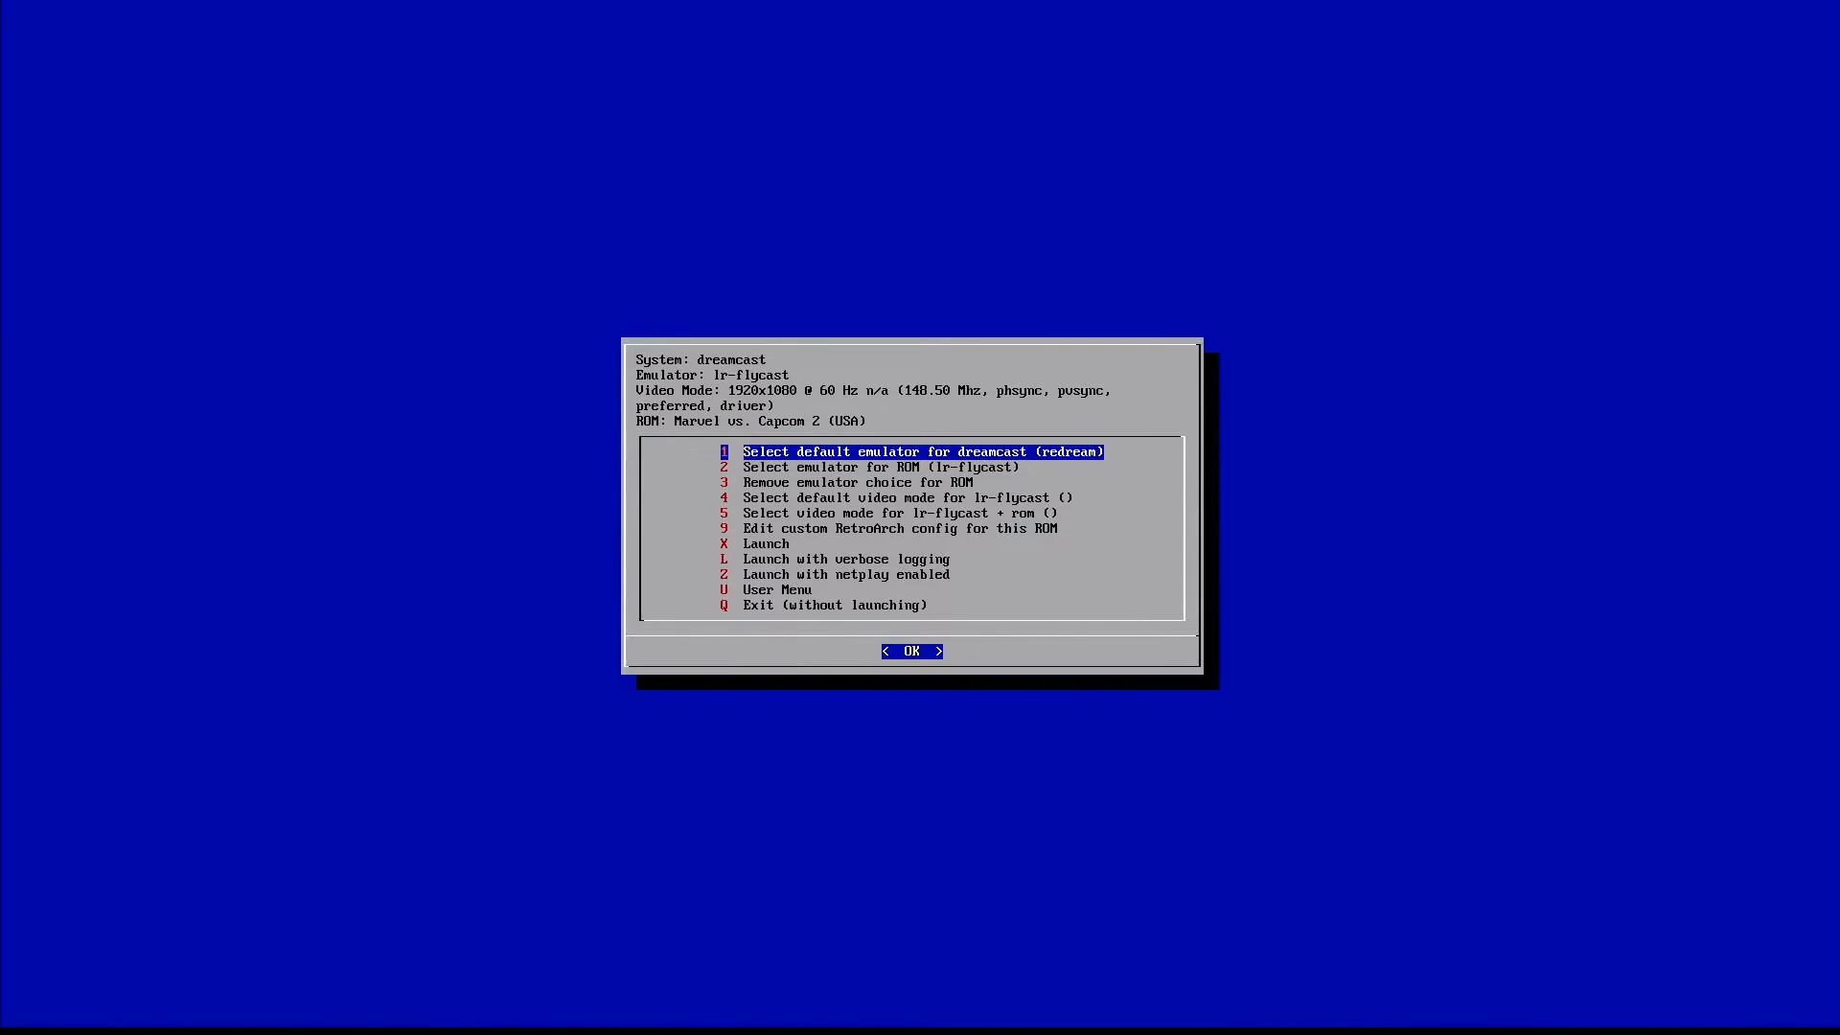
key("Down")
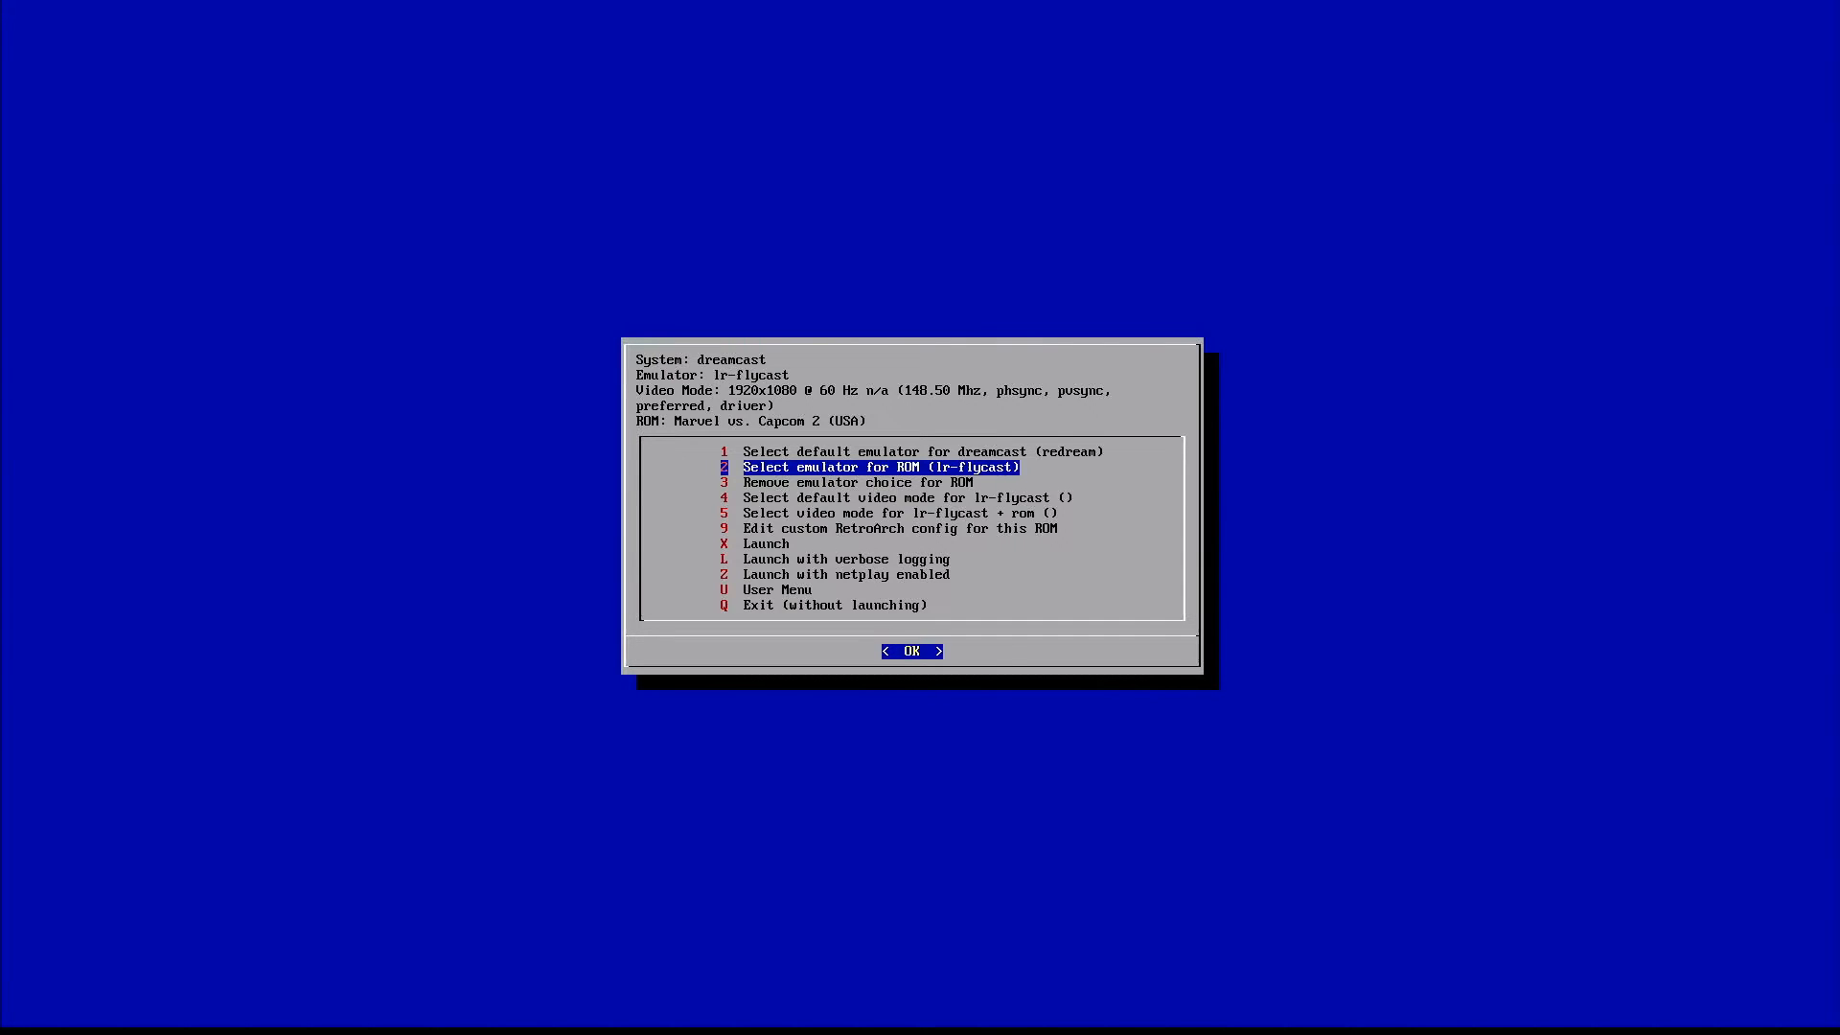
Step: Reopen the default Dreamcast emulator chooser with lr-flycast, redream and reicast
key("Down")
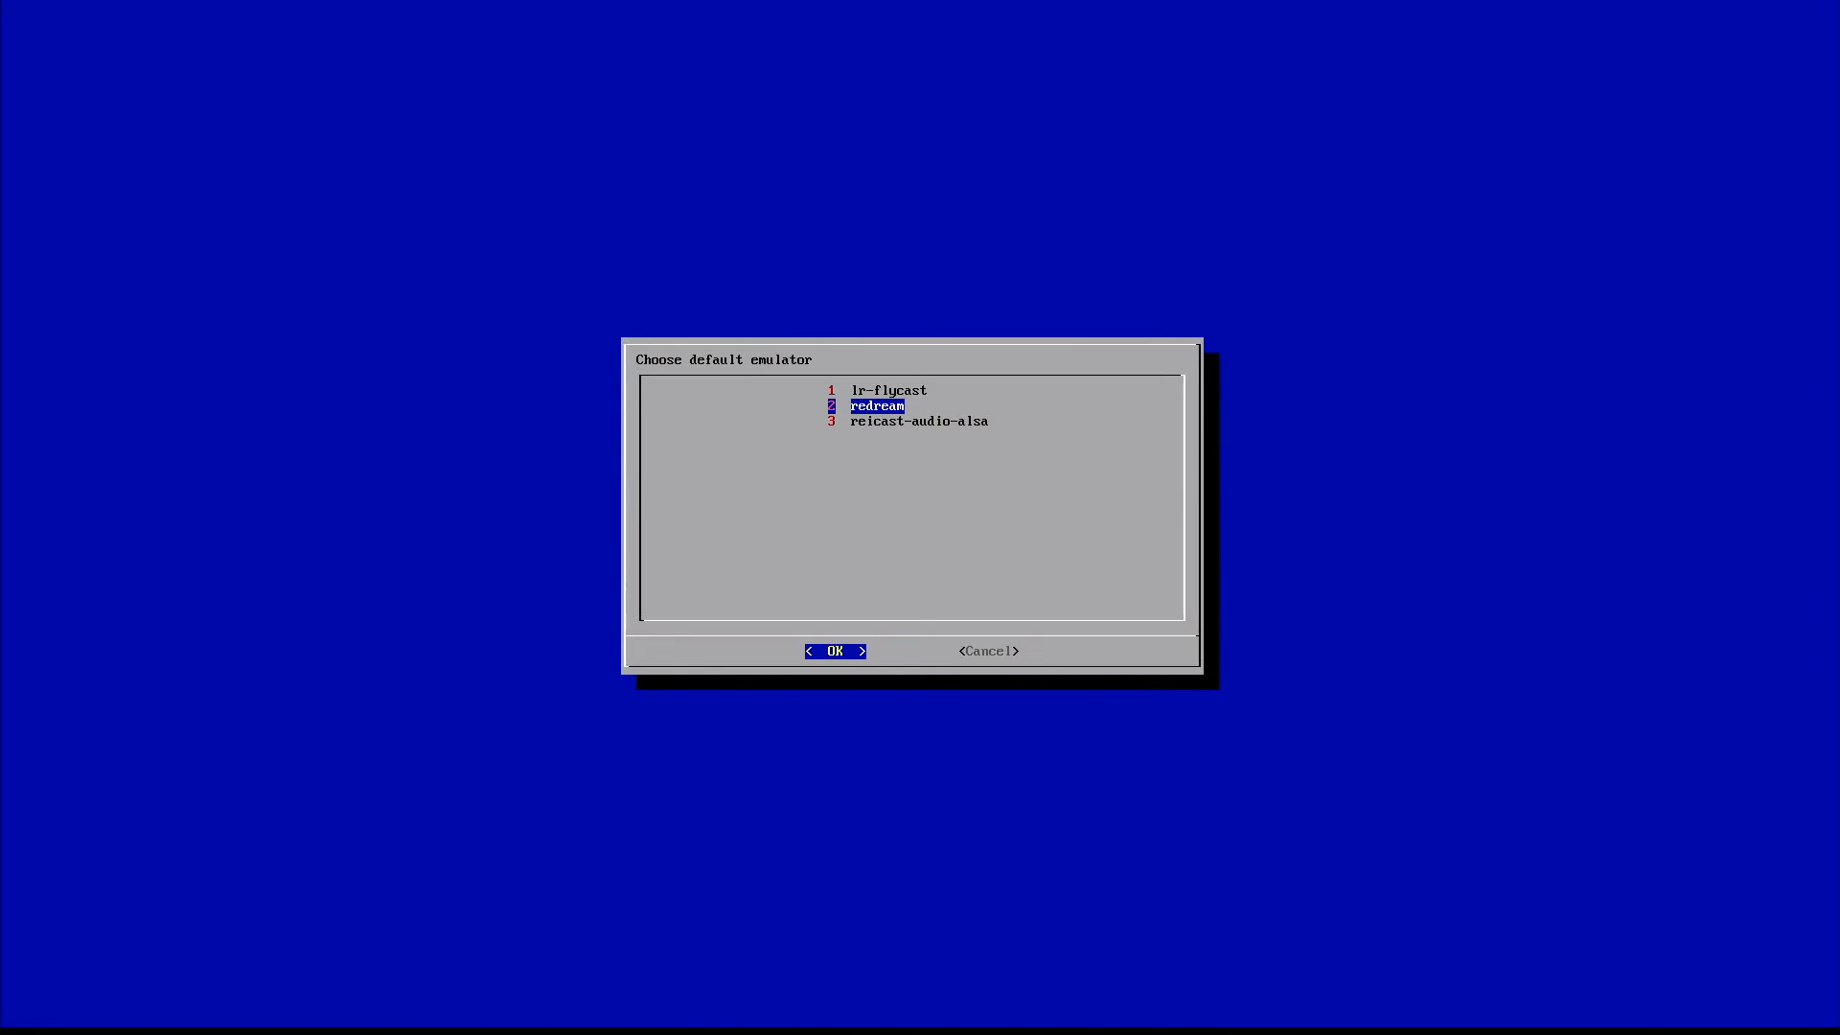
Step: Confirm lr-flycast as the Dreamcast default and settle on 'Exit (without launching)'
key("Up")
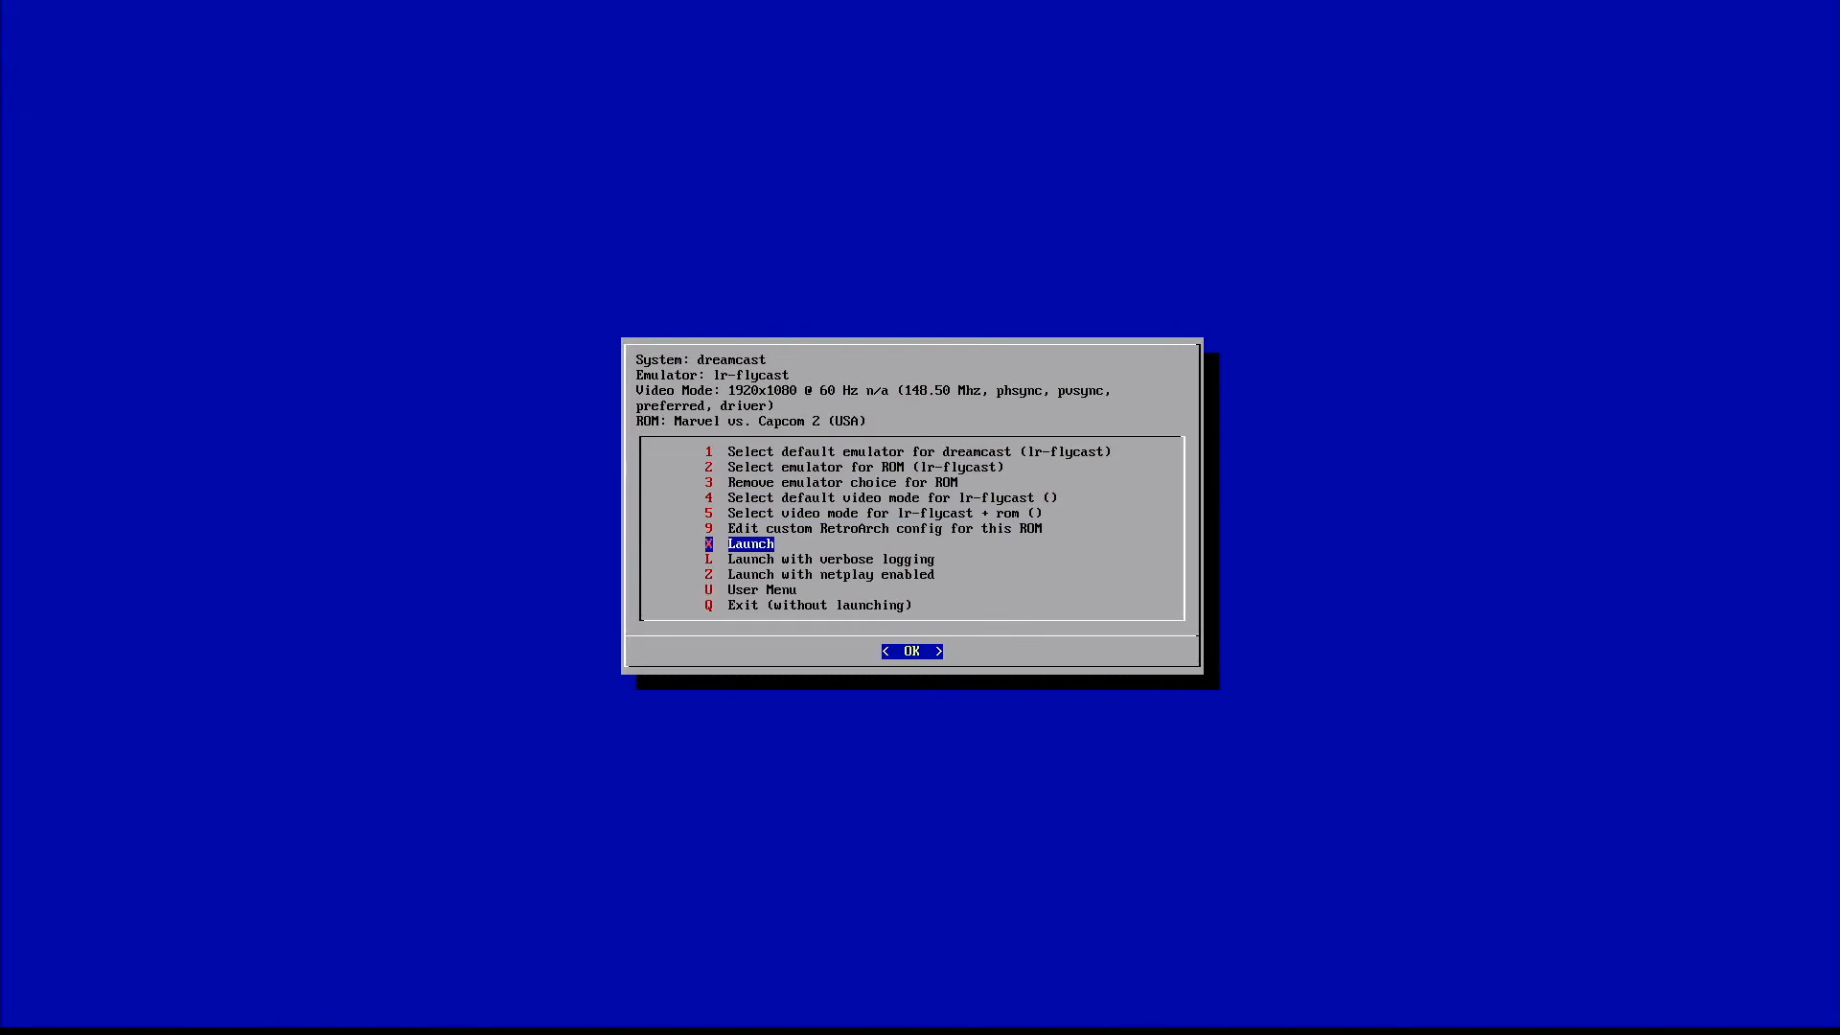
key("Down")
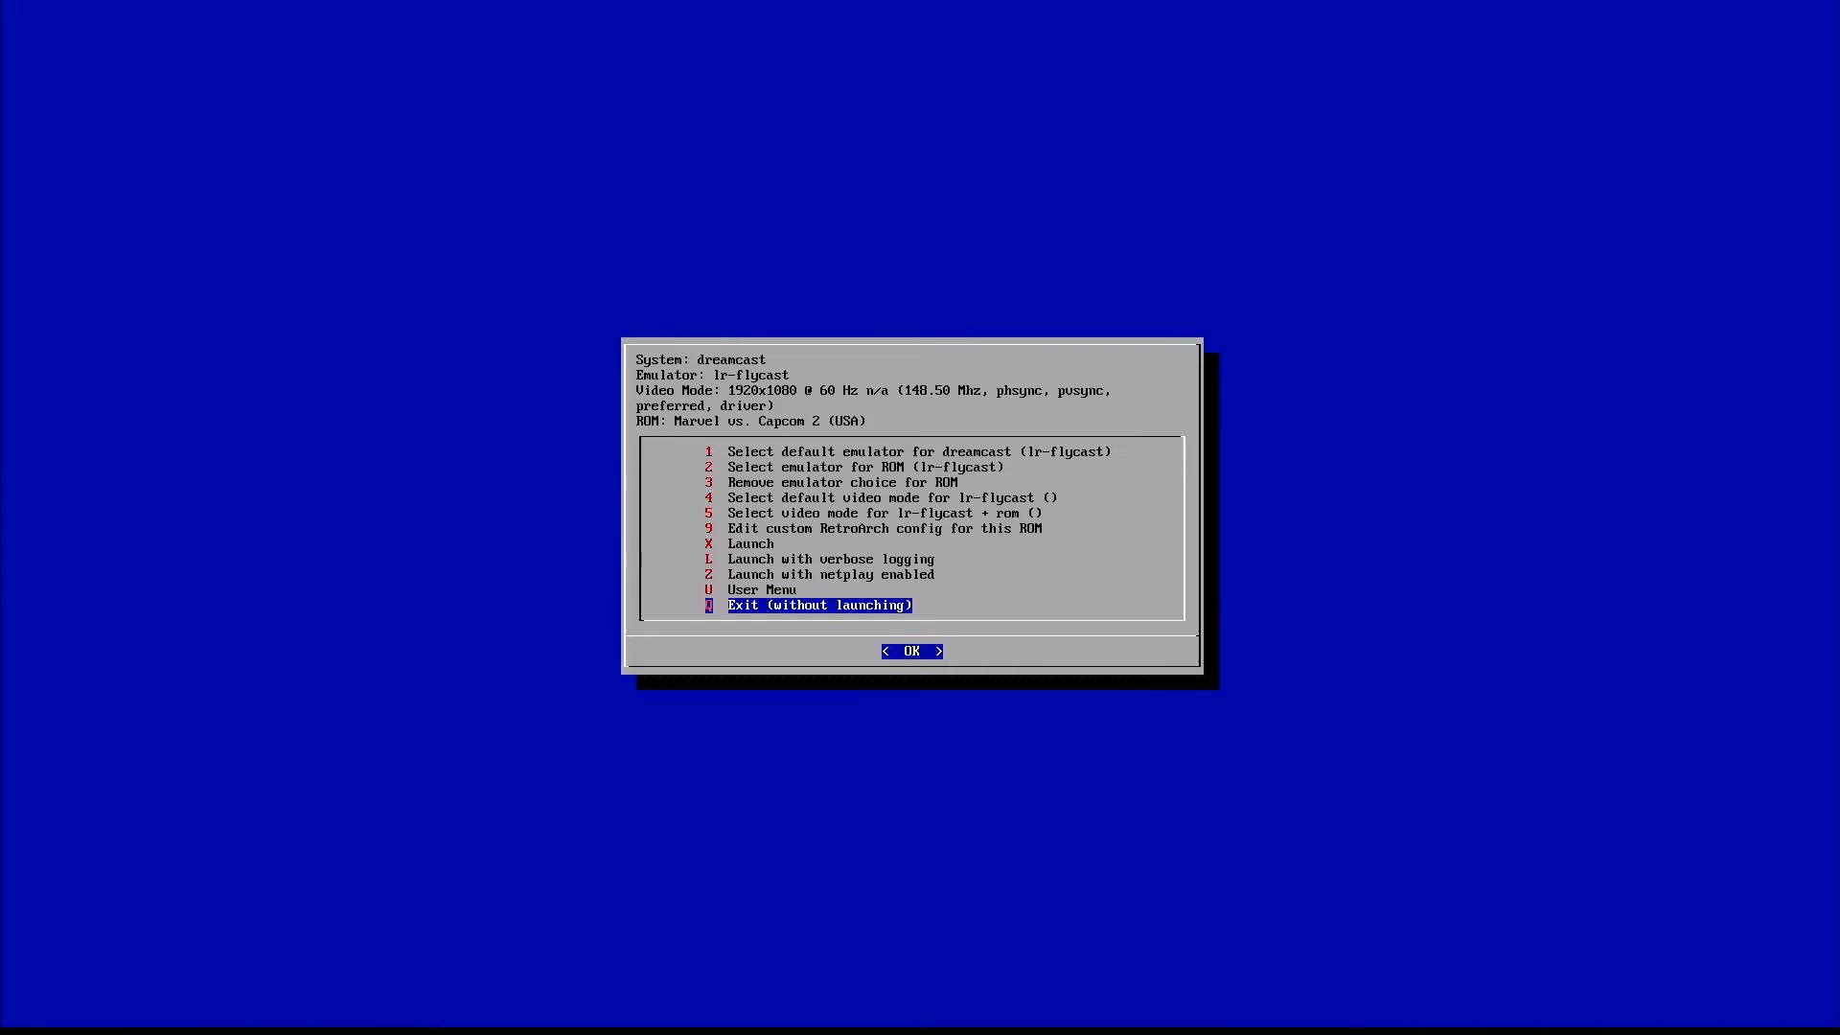
key("up")
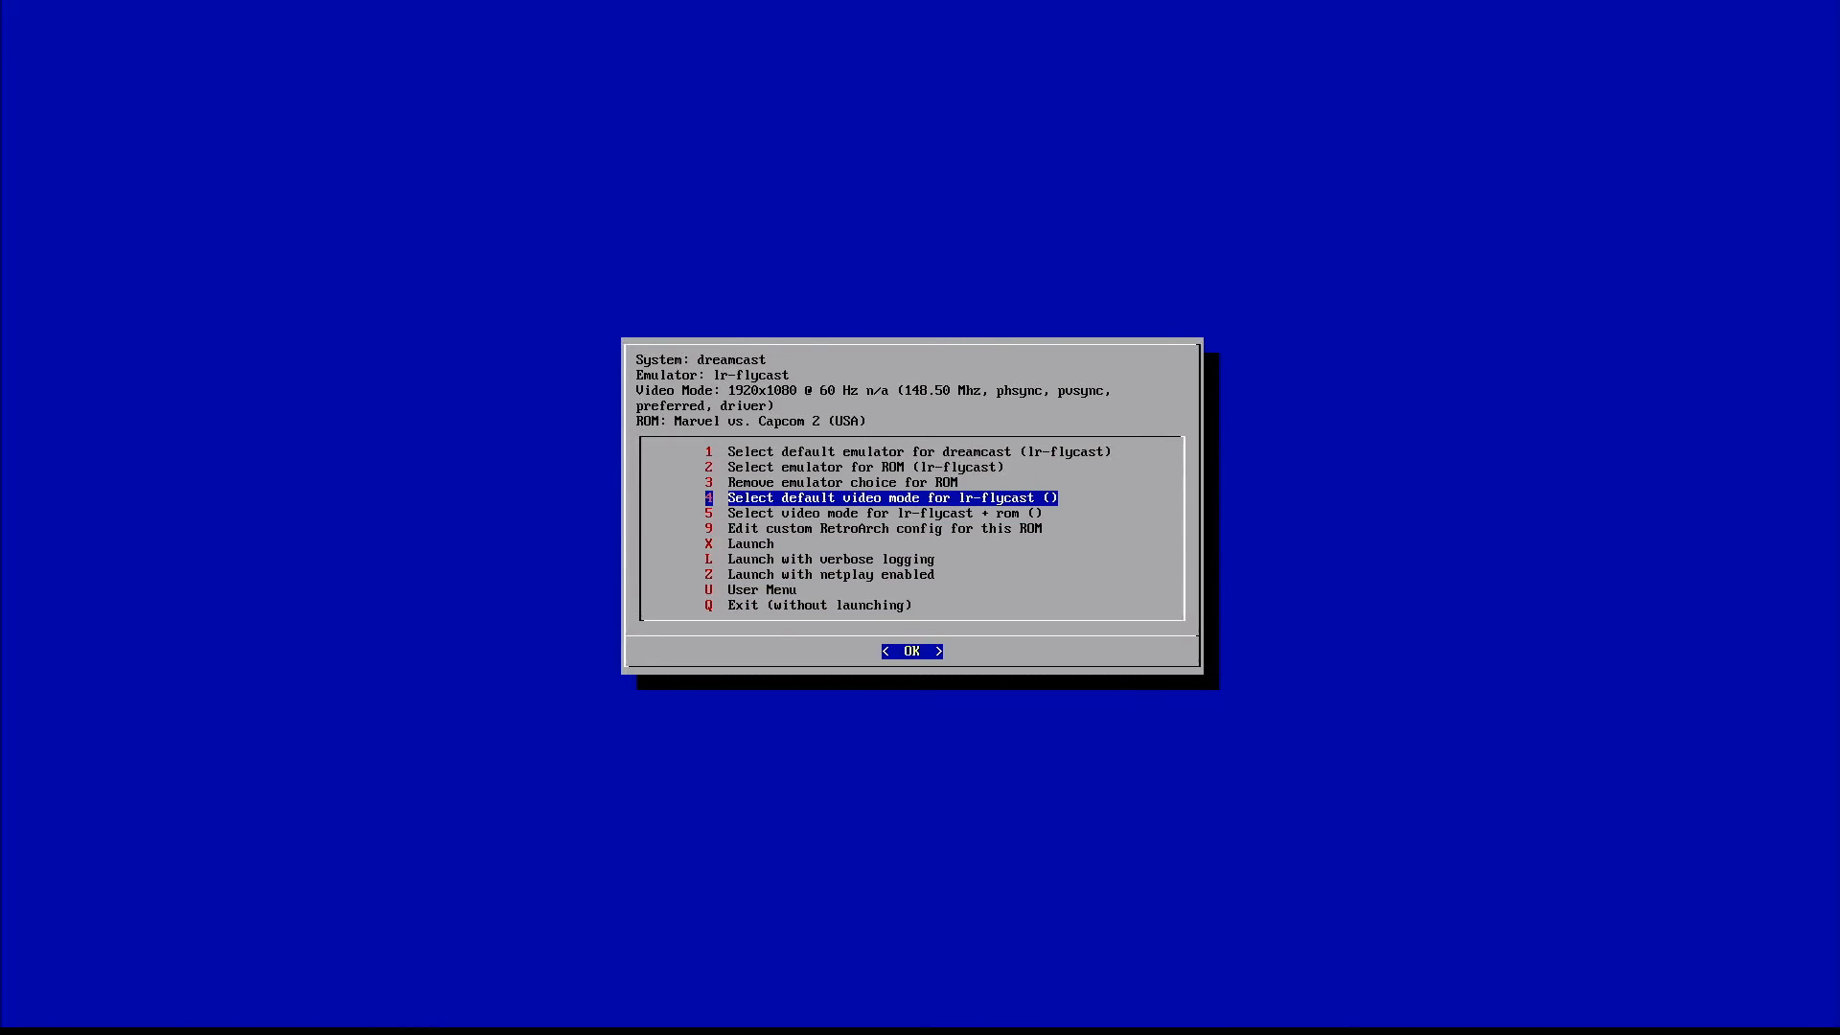
key("Up")
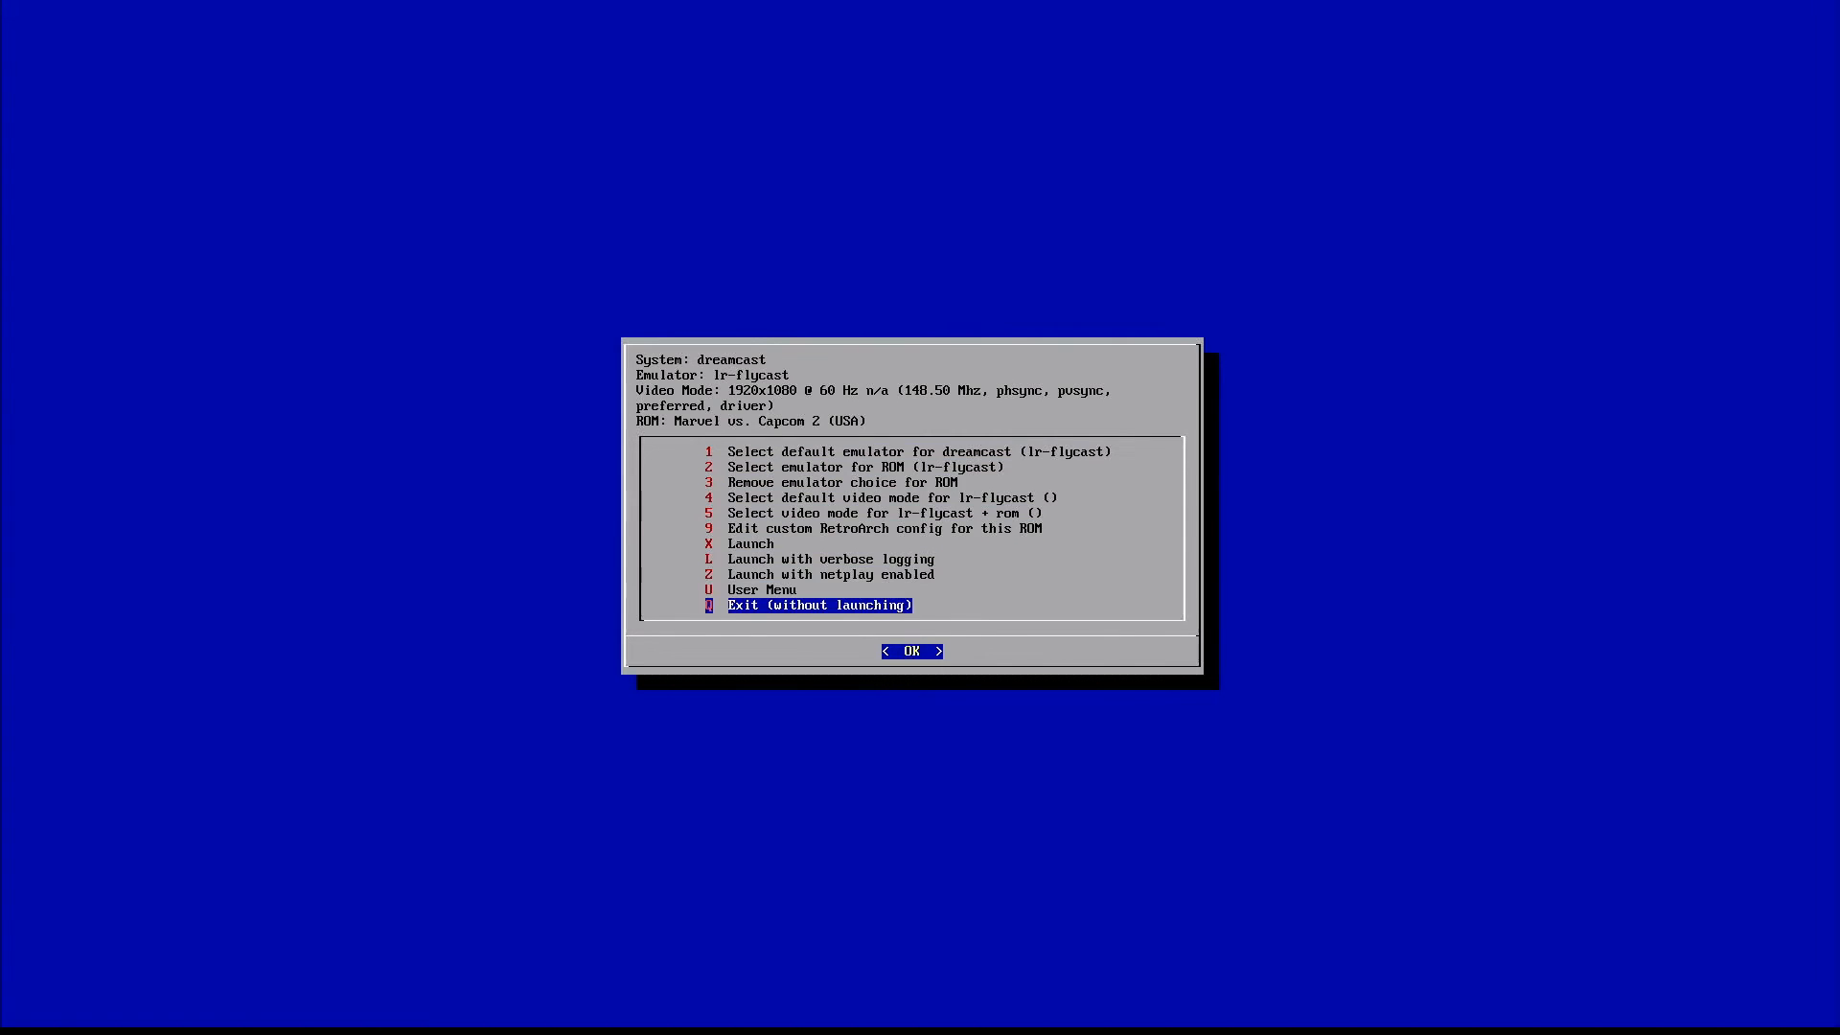
Step: Leave the menu, start NFL Blitz 2001 and cancel its emulator chooser, keeping lr-flycast as default
left_click(911, 649)
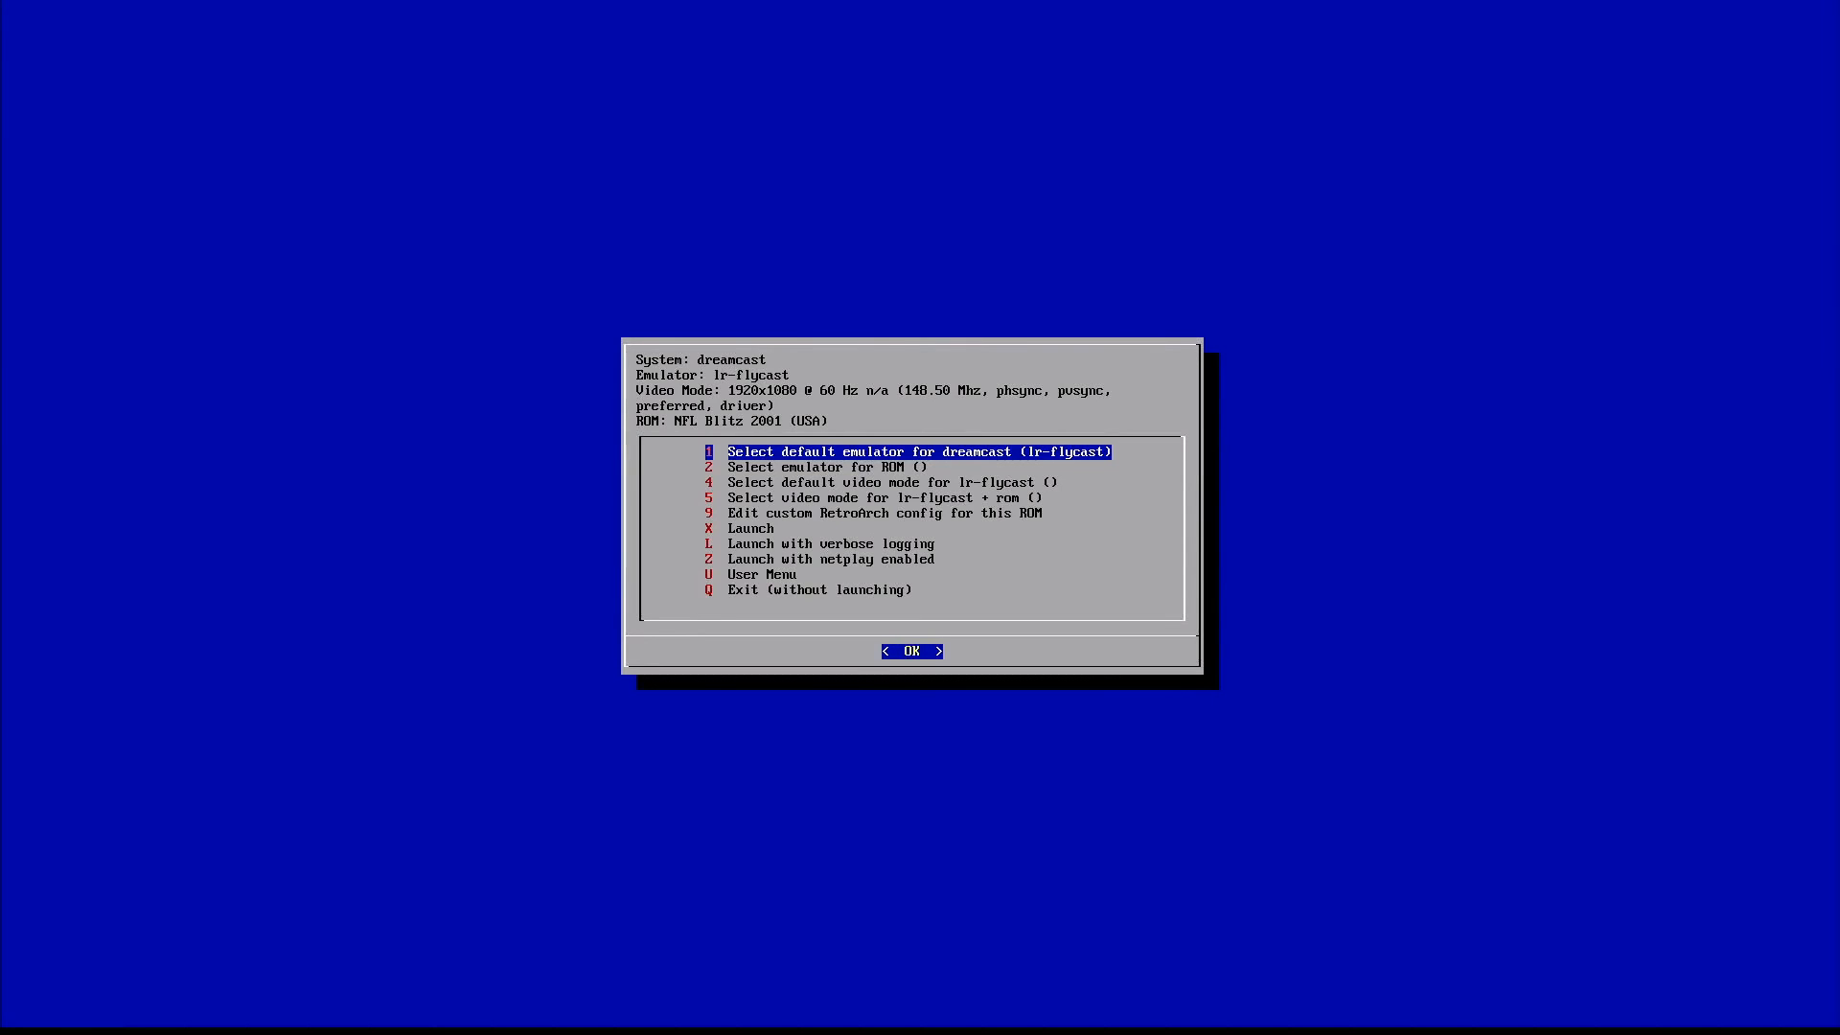
key("Down")
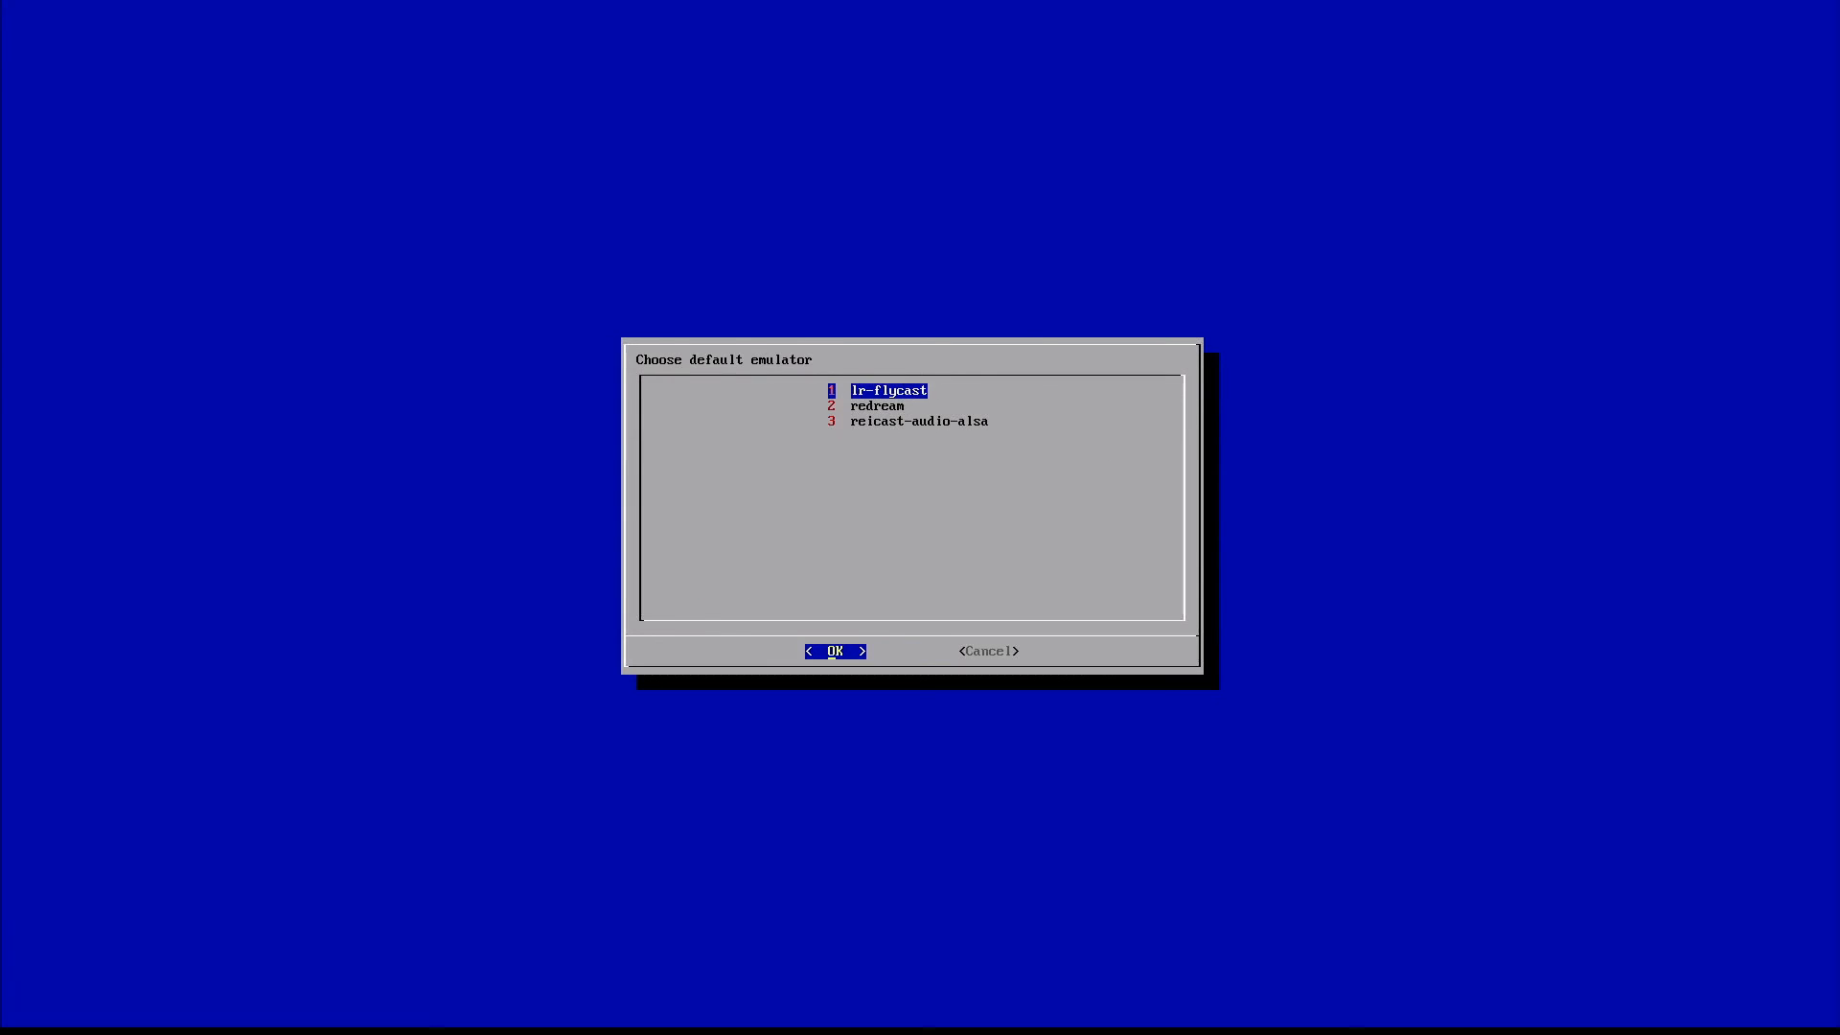
key("Down")
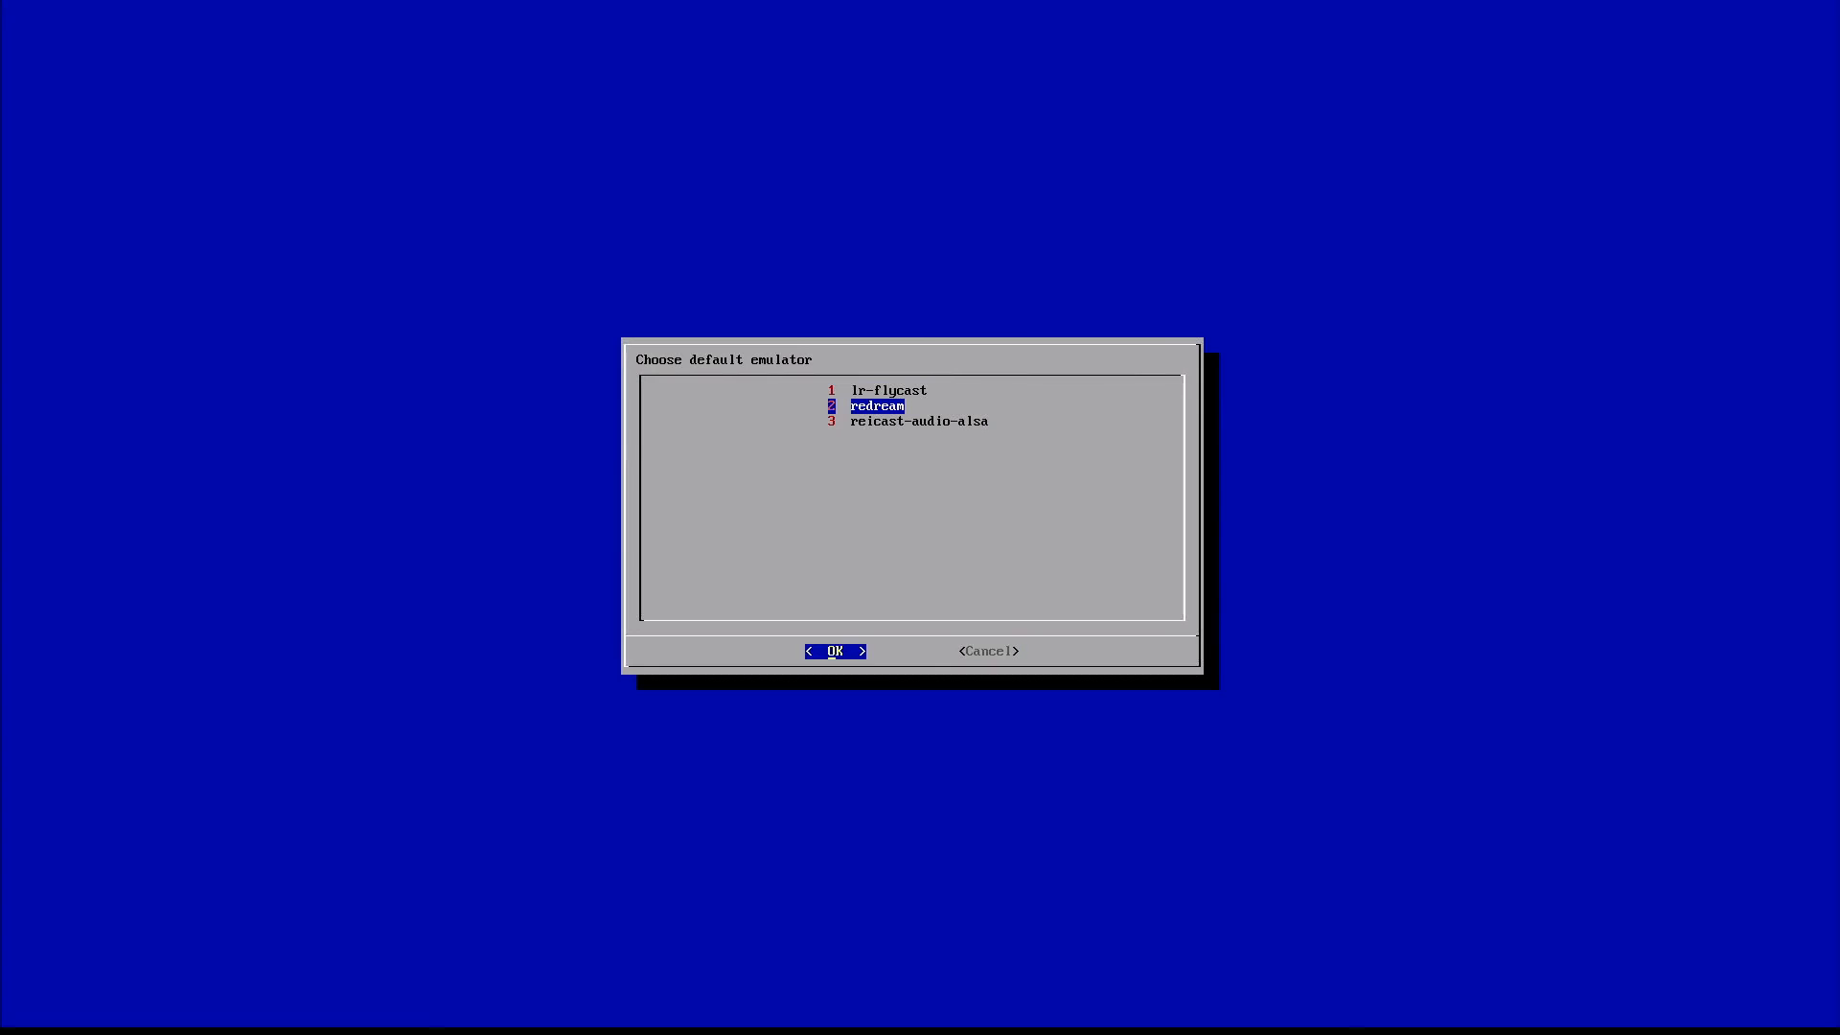
key("Tab")
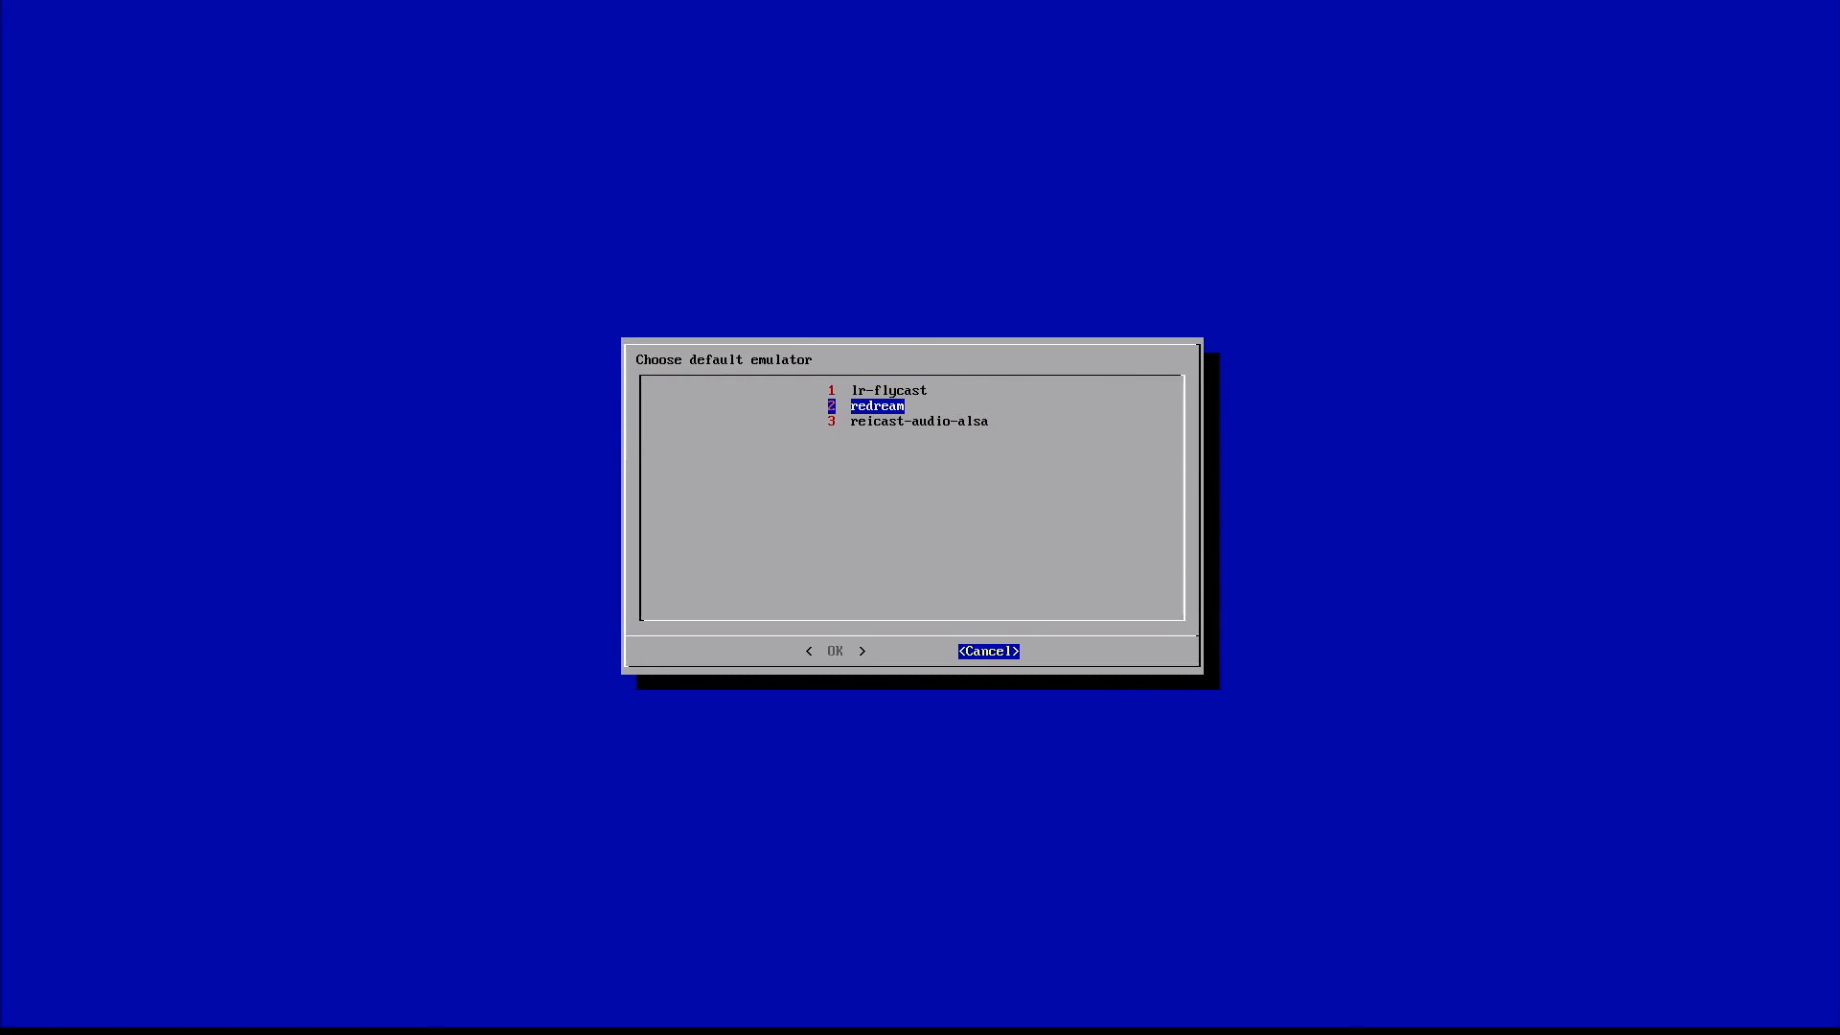
left_click(987, 651)
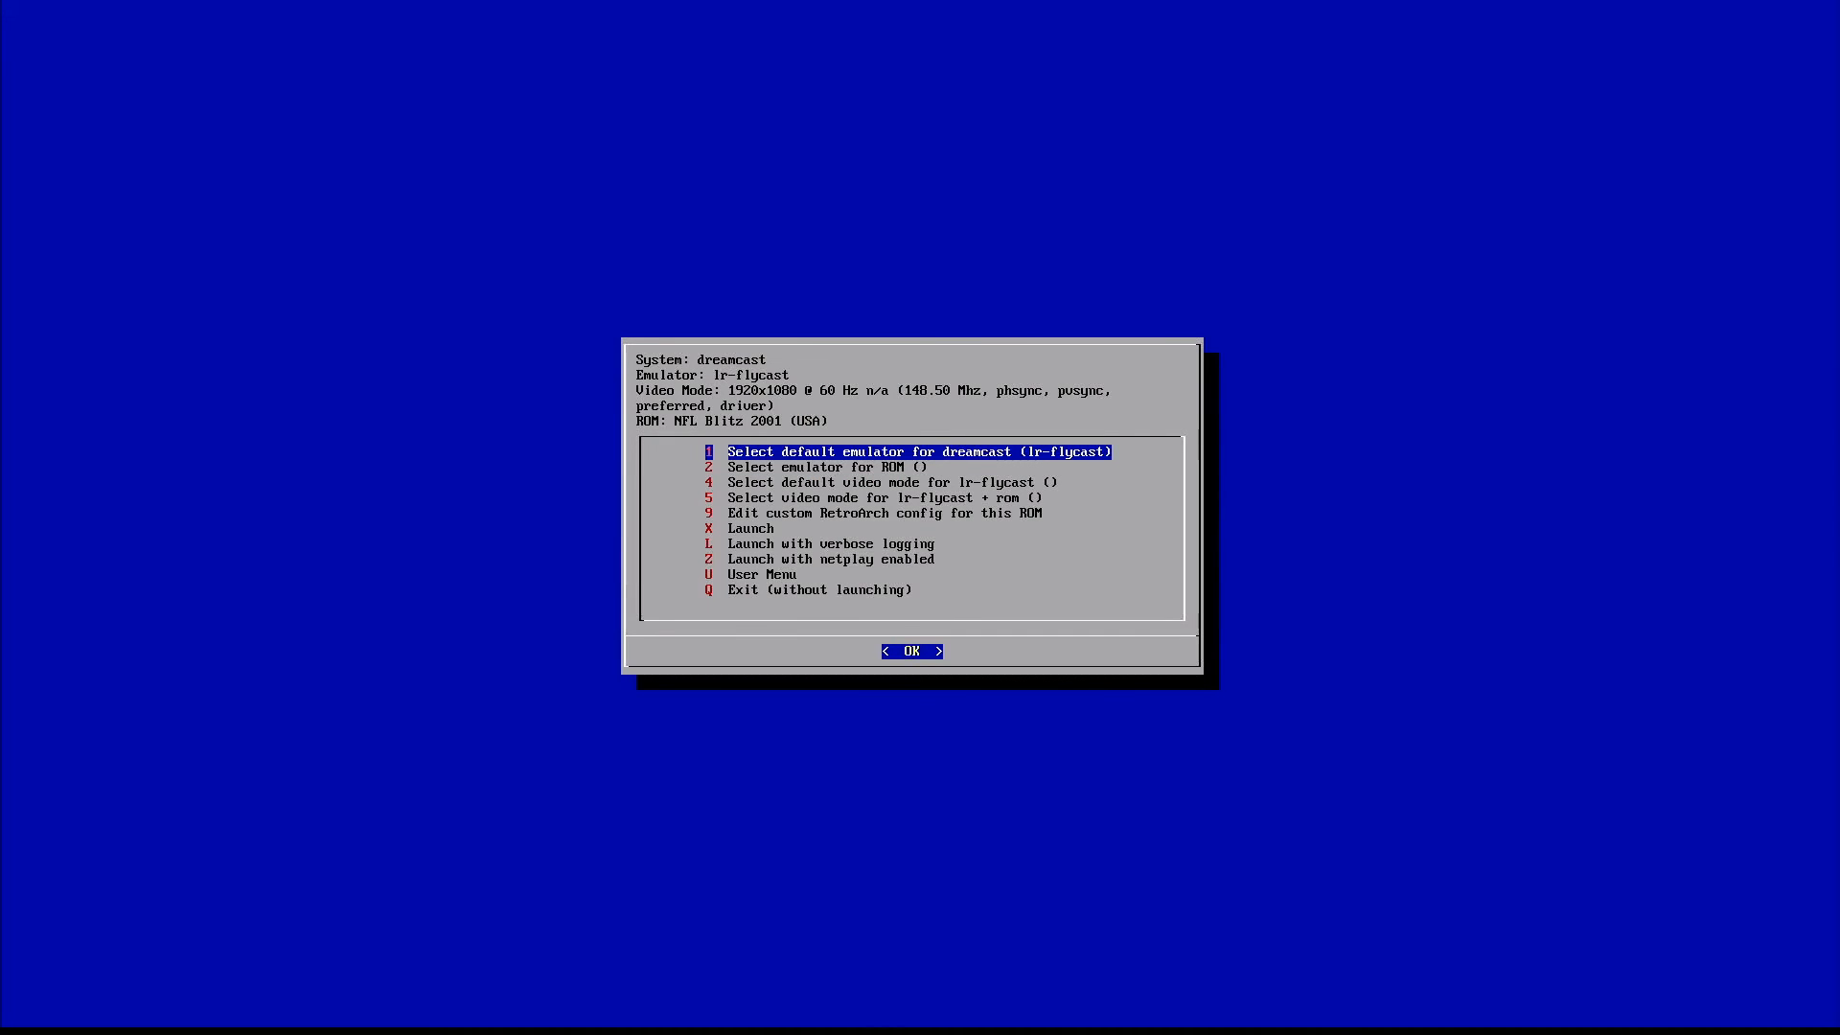